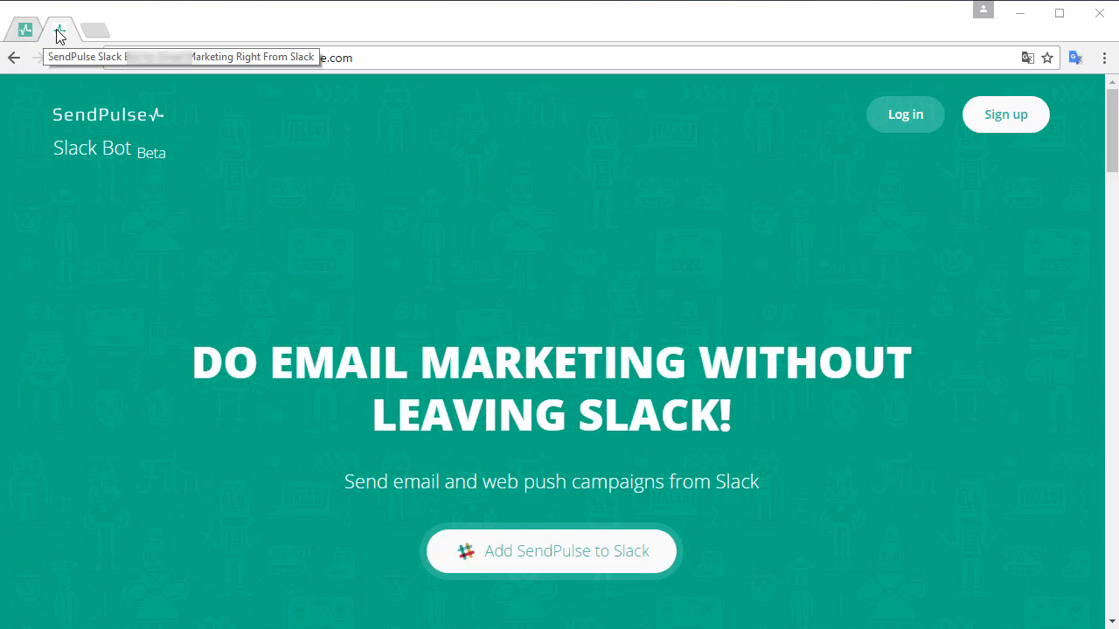
Authorize the SendPulse Chat Bot for the Slack team, posting to #slackbot_test
click(59, 28)
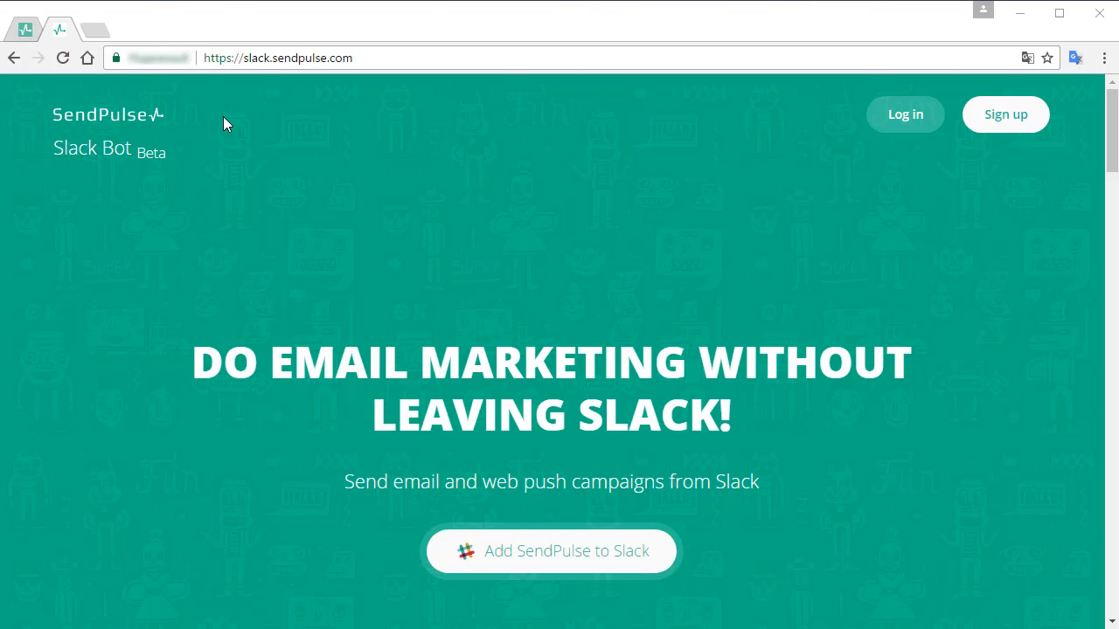
mouse_move(542, 346)
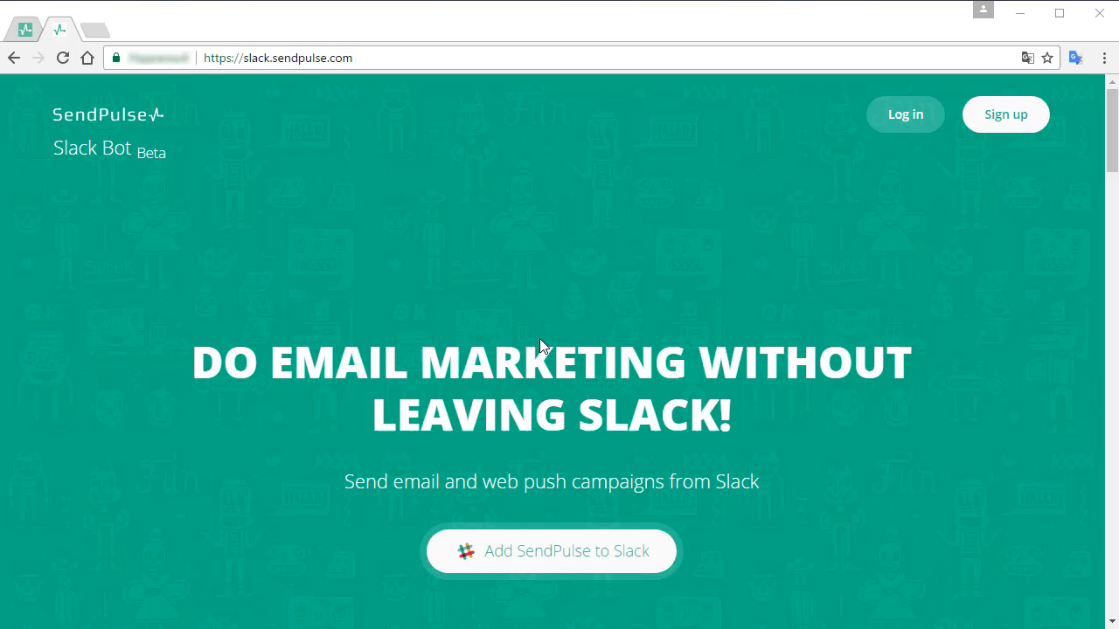
click(553, 551)
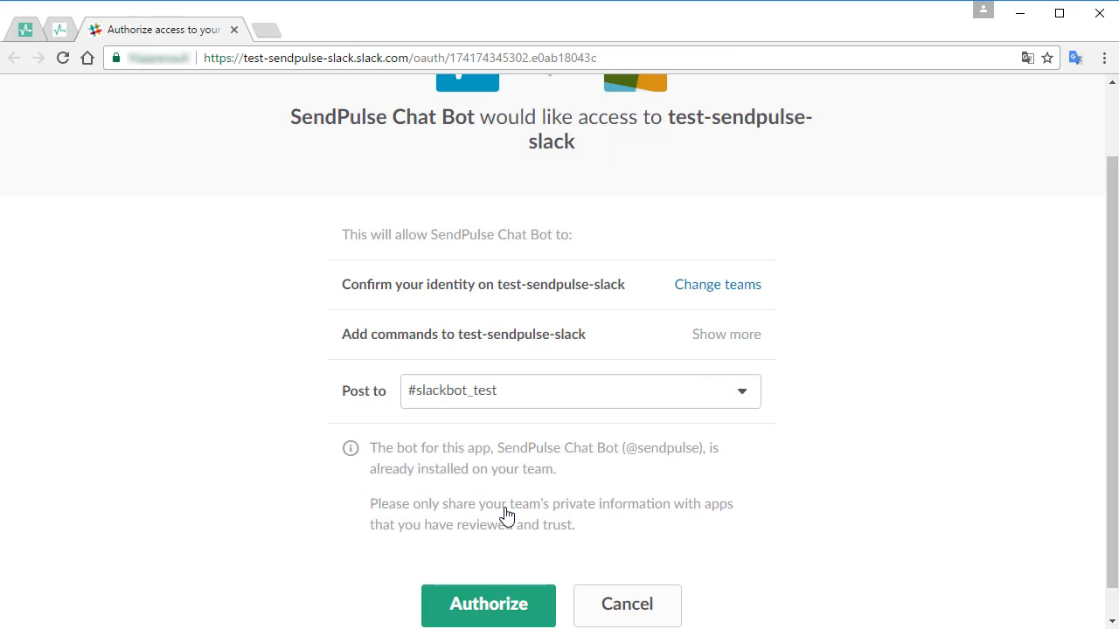
click(488, 605)
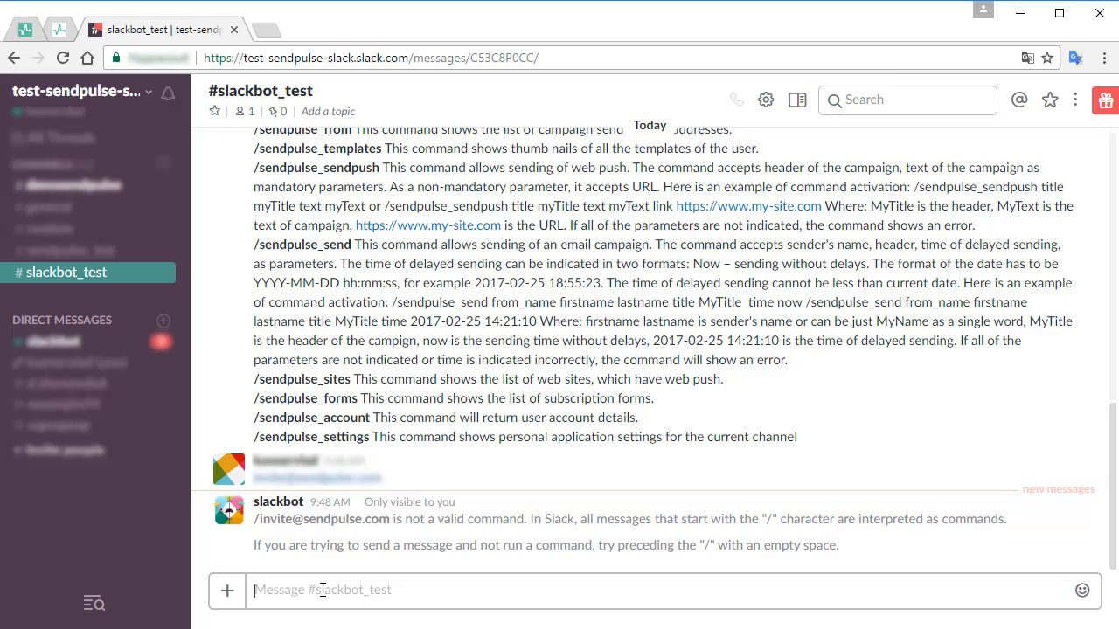
text(/invit)
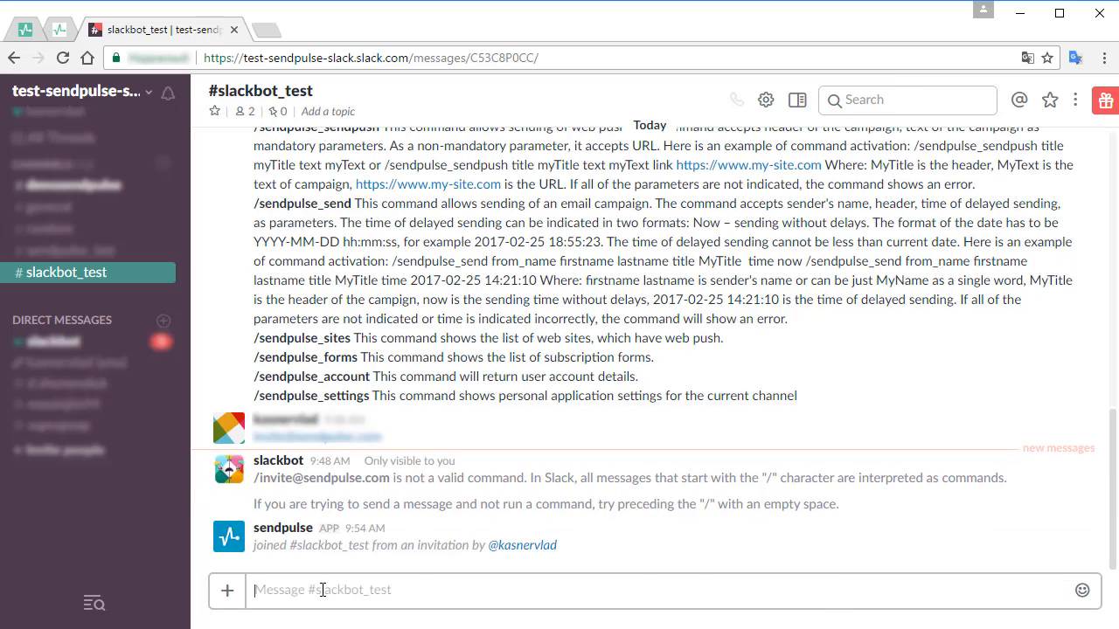
text(@)
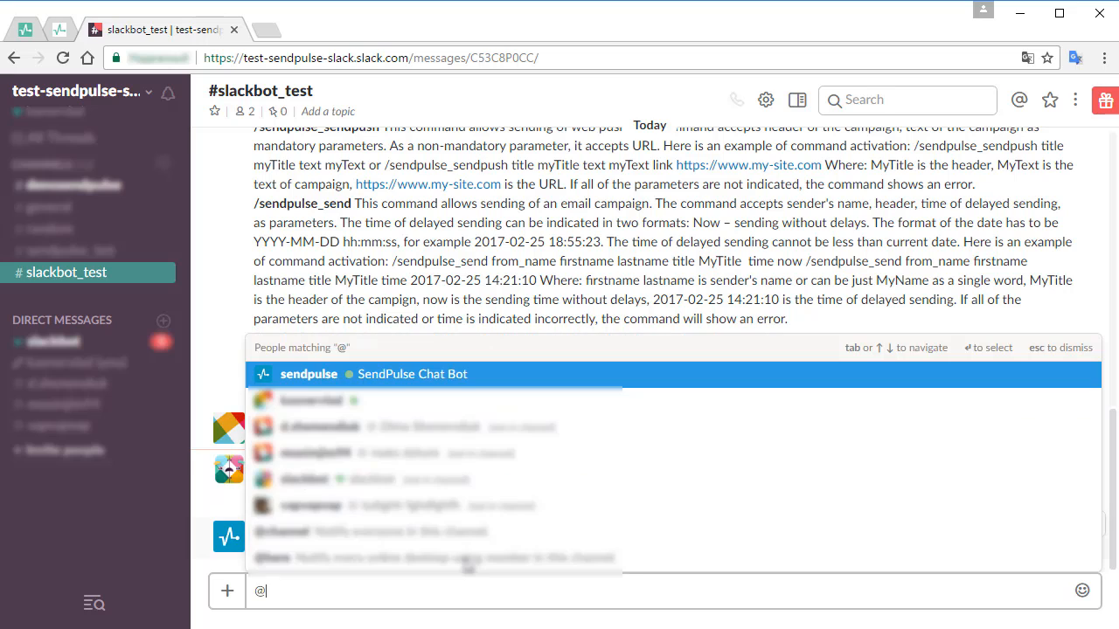
text(send)
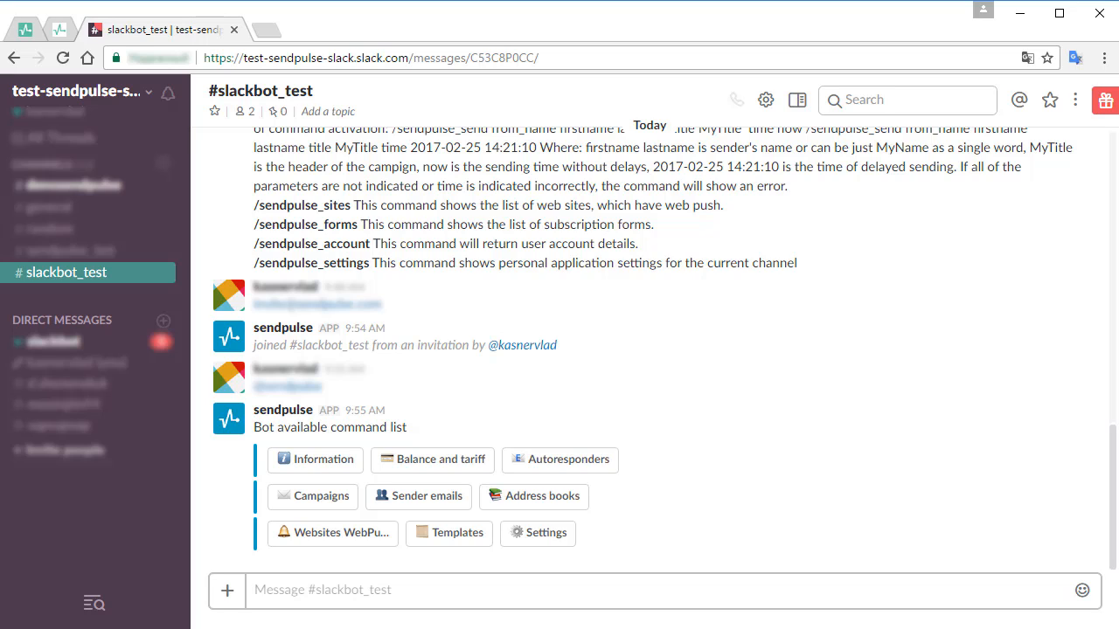
text(/sendpulse)
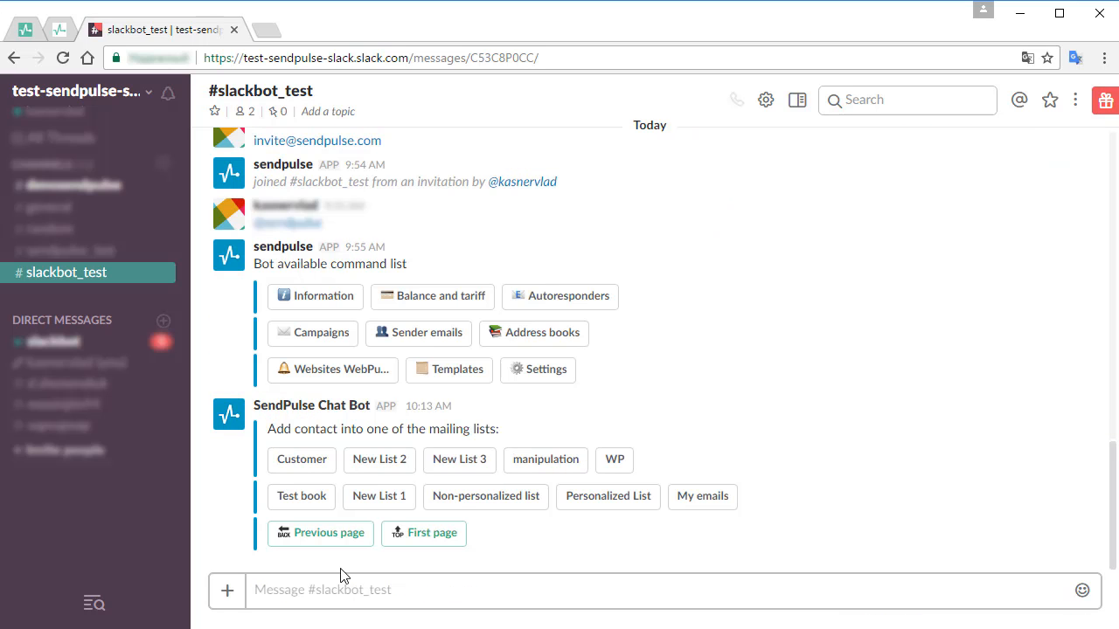
mouse_move(545, 458)
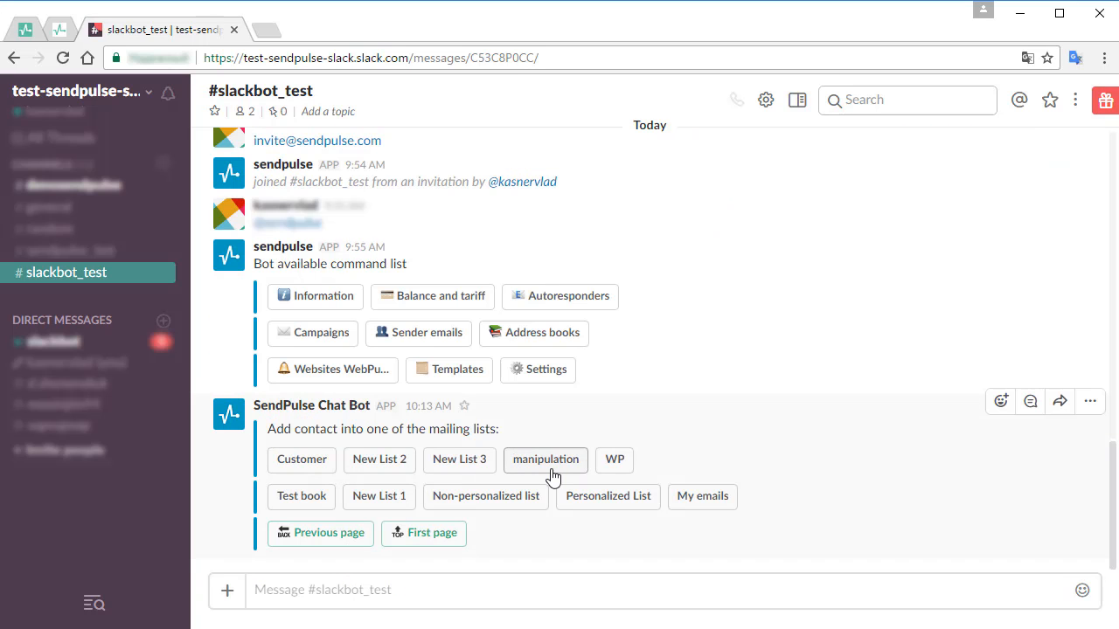
click(545, 458)
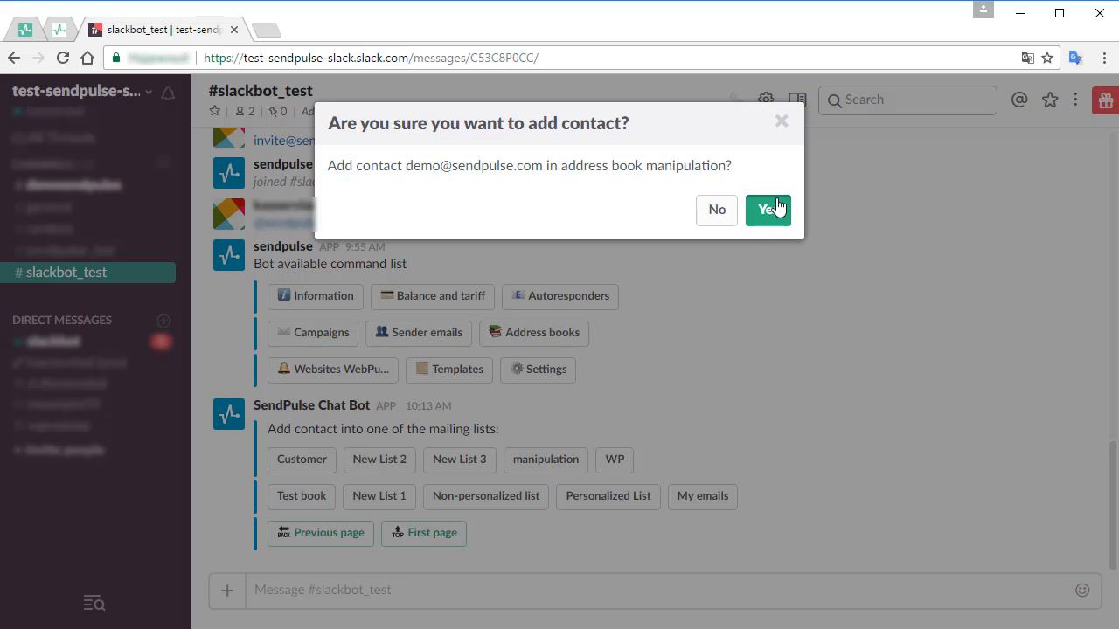
click(767, 209)
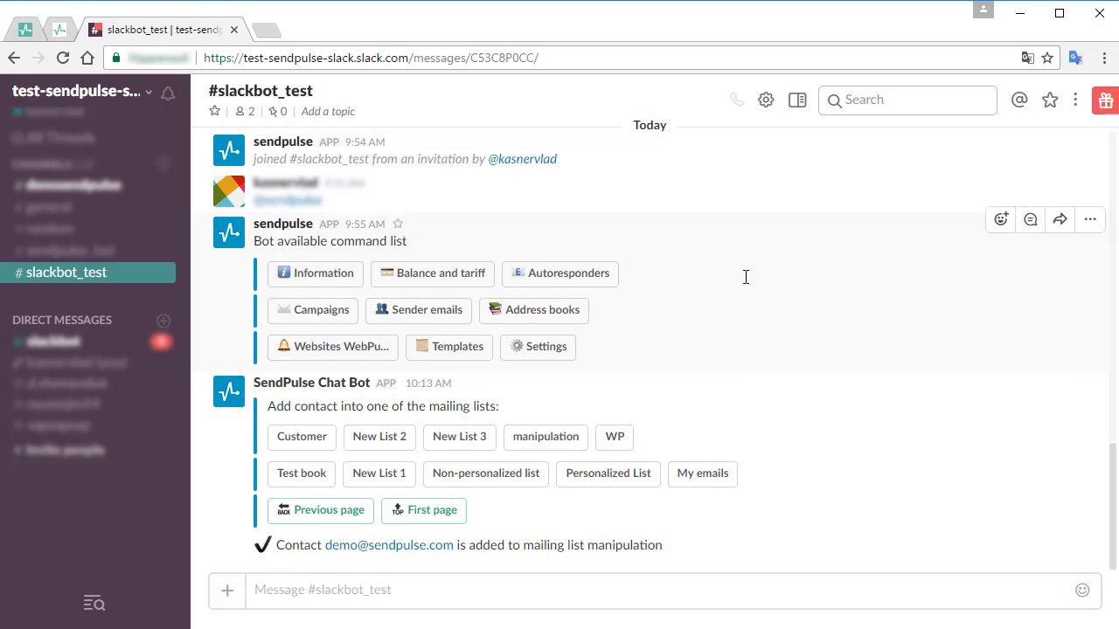
mouse_move(856, 552)
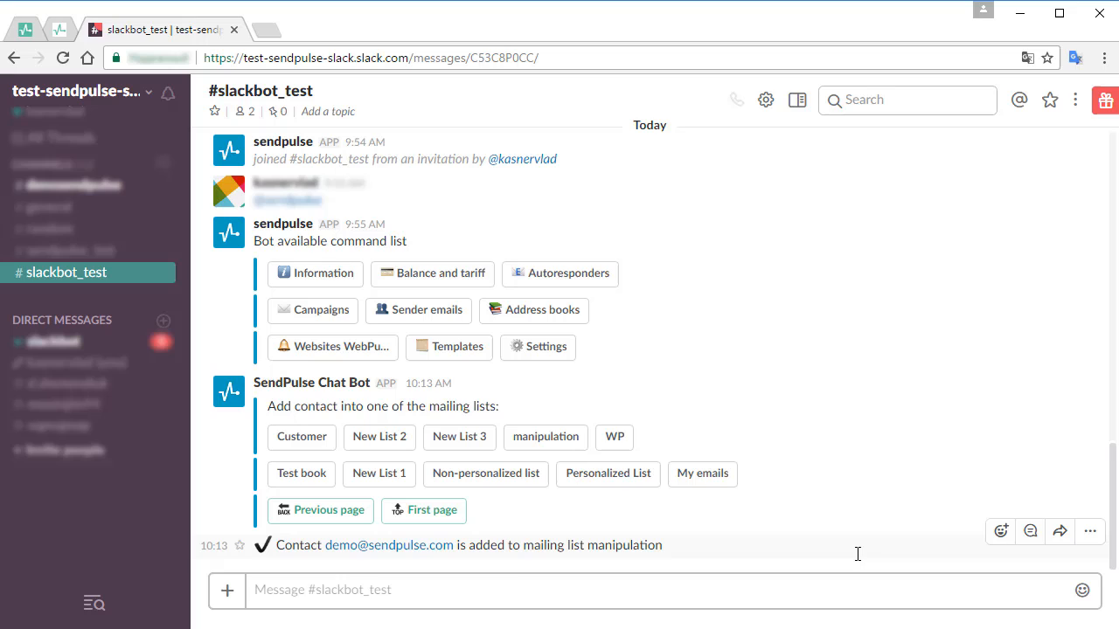
Compose /sendpulse_send with sender name SendPulse, title Hi and text Hello world!
text(/sendpulse_send from_name <name> title <title> time <now>)
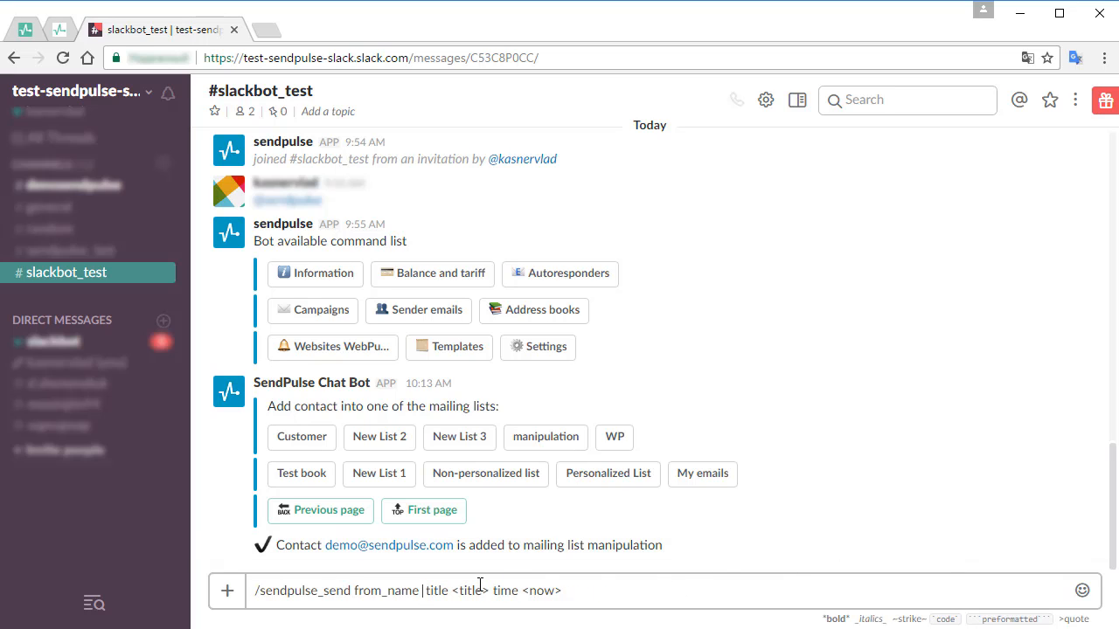
text(SendPulse)
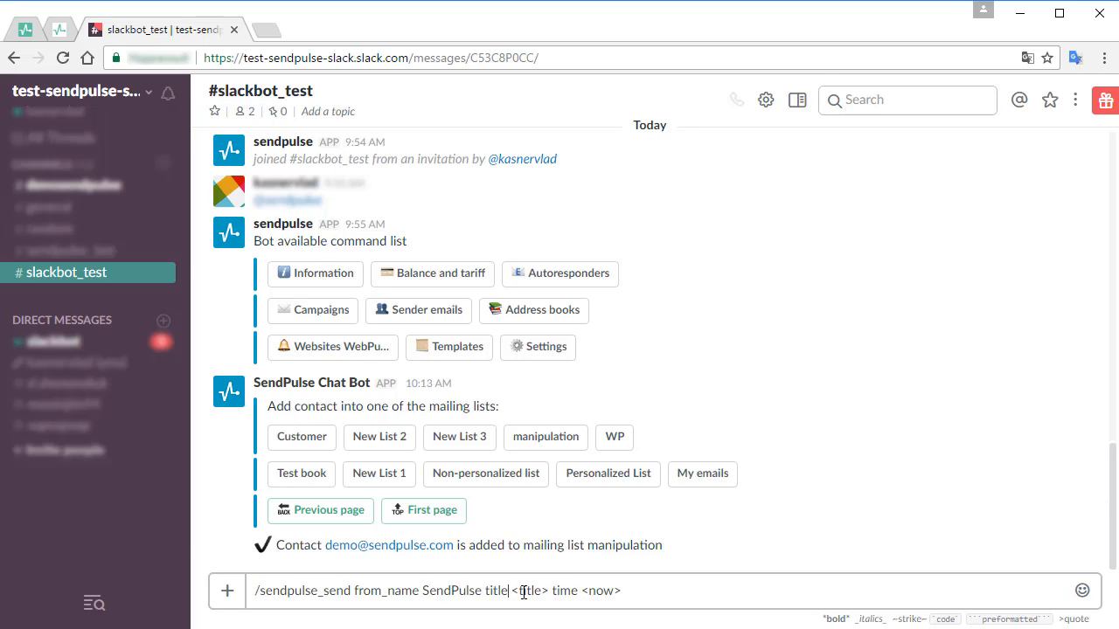
text(Hi)
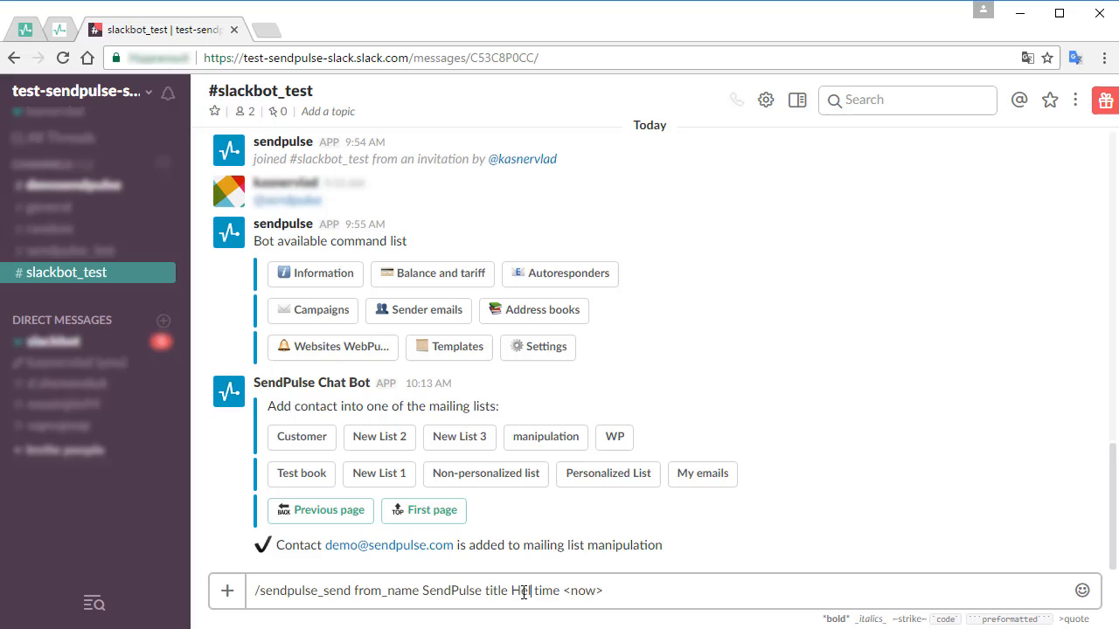
text(ello world!)
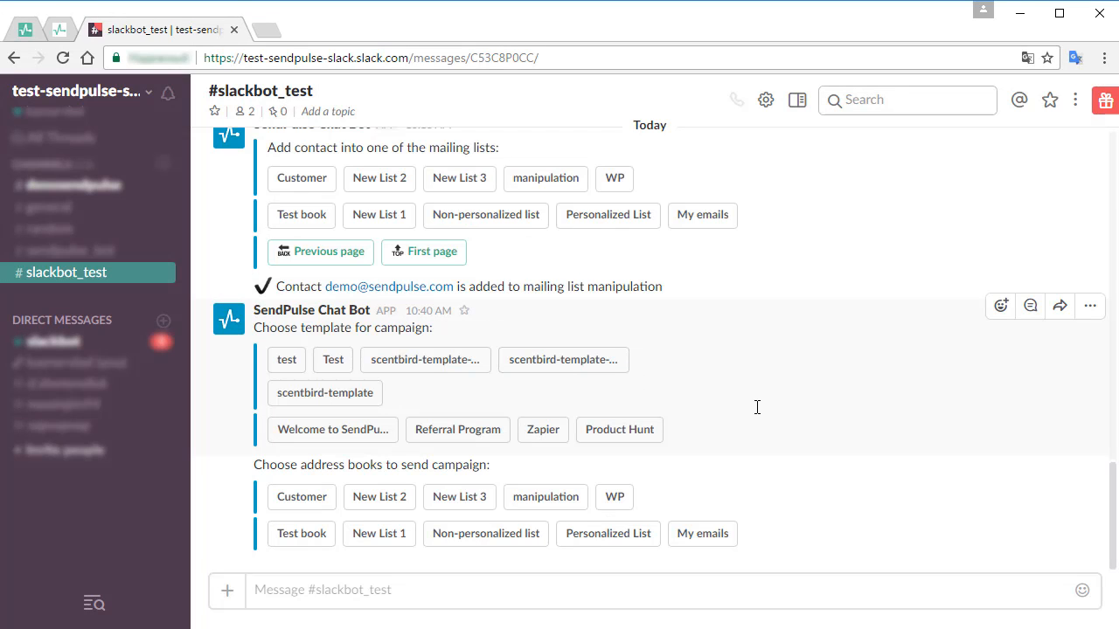
click(616, 497)
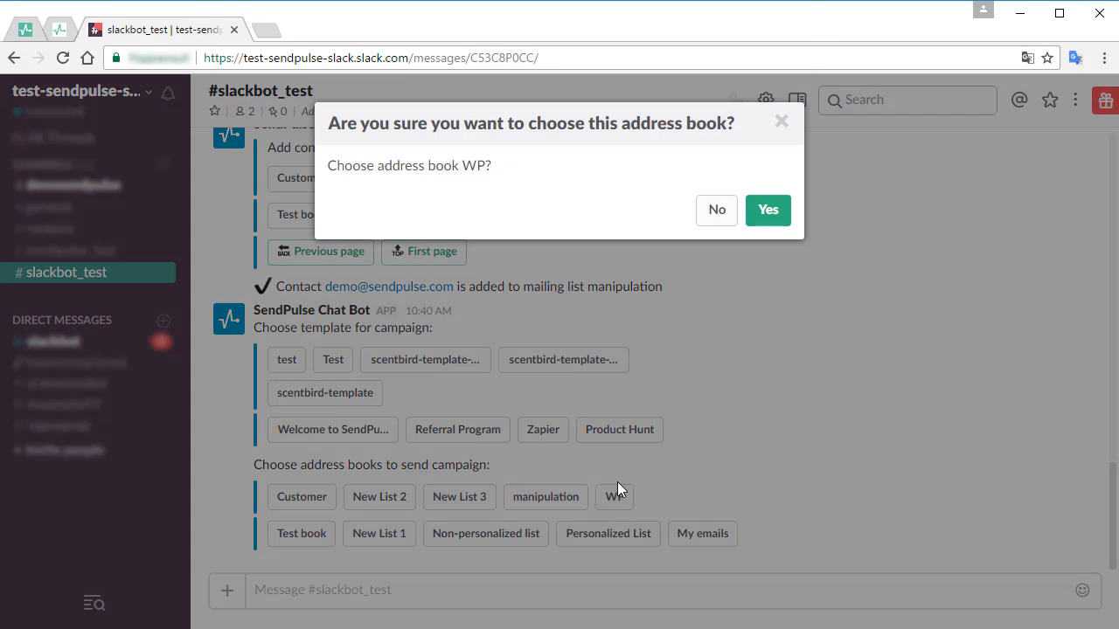
click(765, 210)
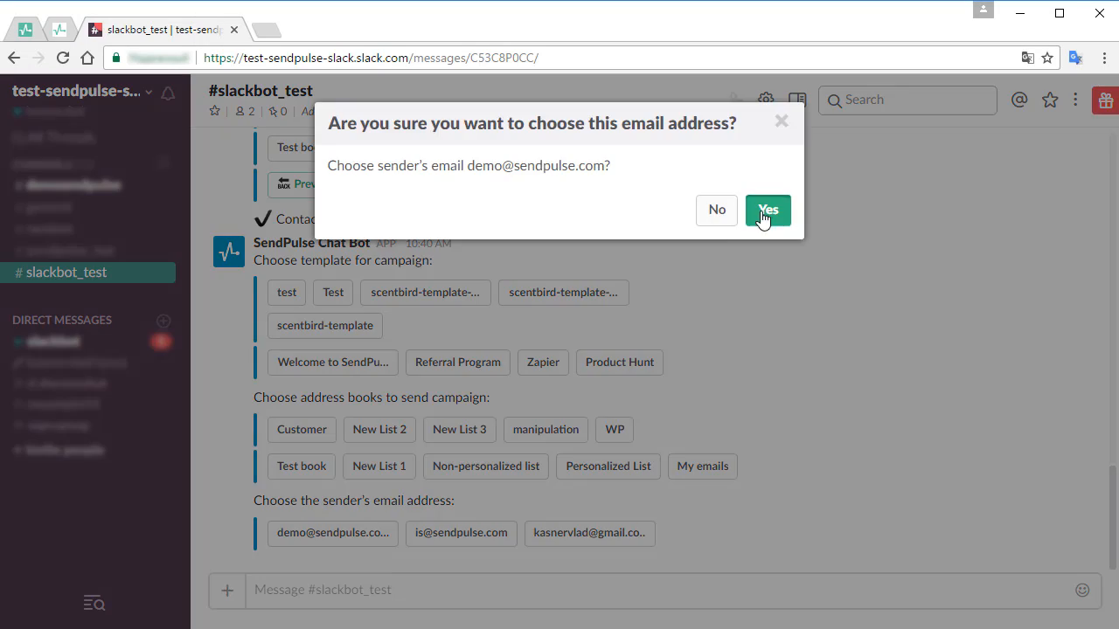
click(766, 209)
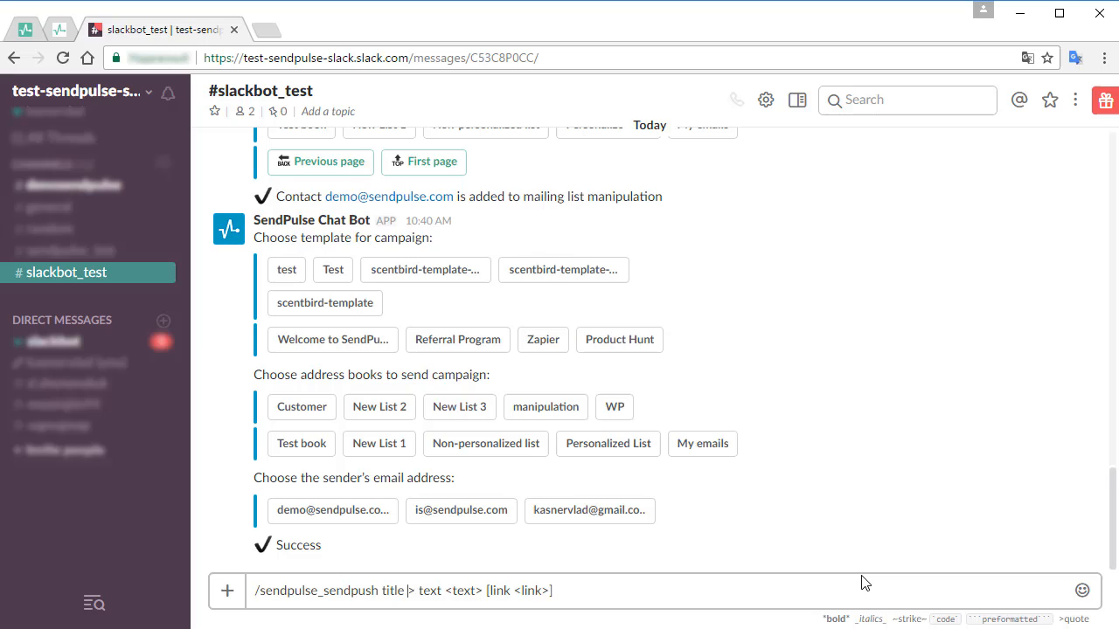
Send a web push titled SendPulse with text Hello world! via /sendpulse_sendpush
text(SendPulse text Hello)
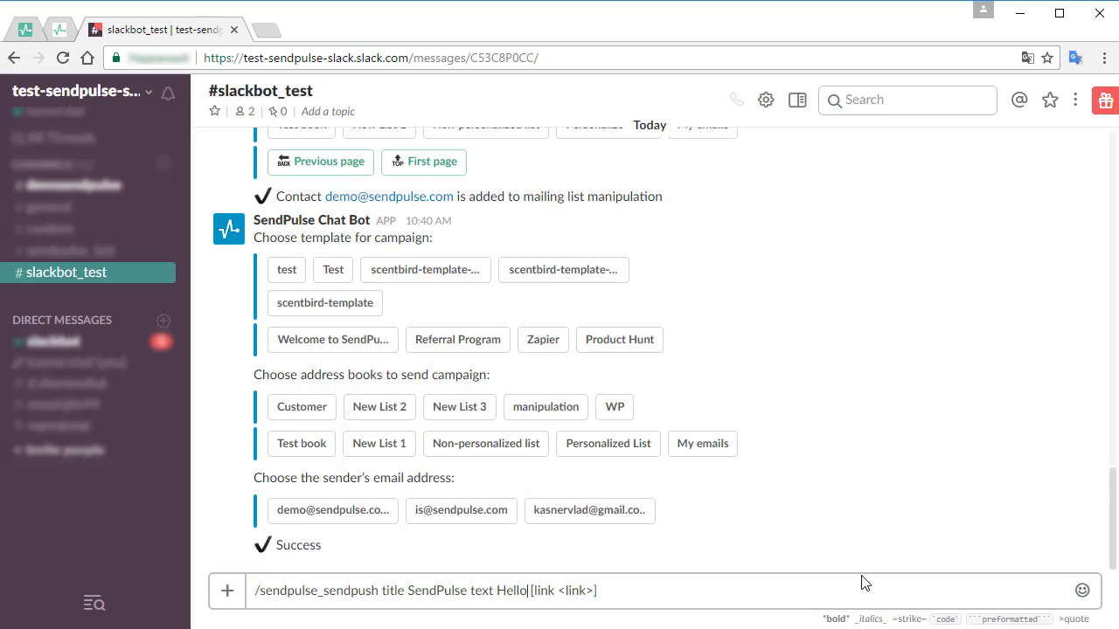
text(world!)
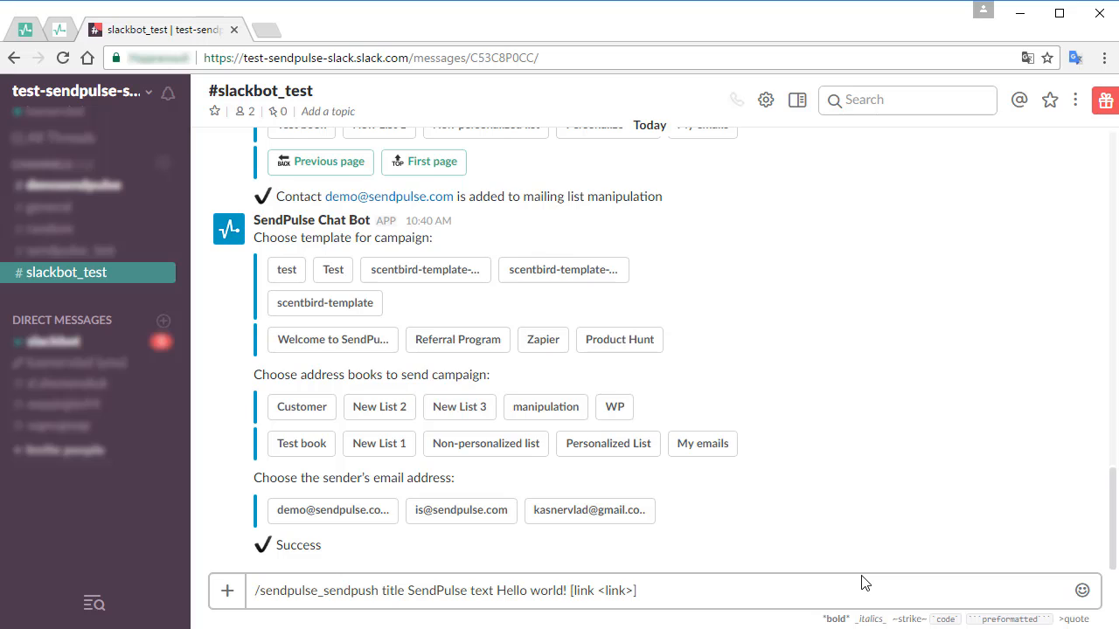
text(sd)
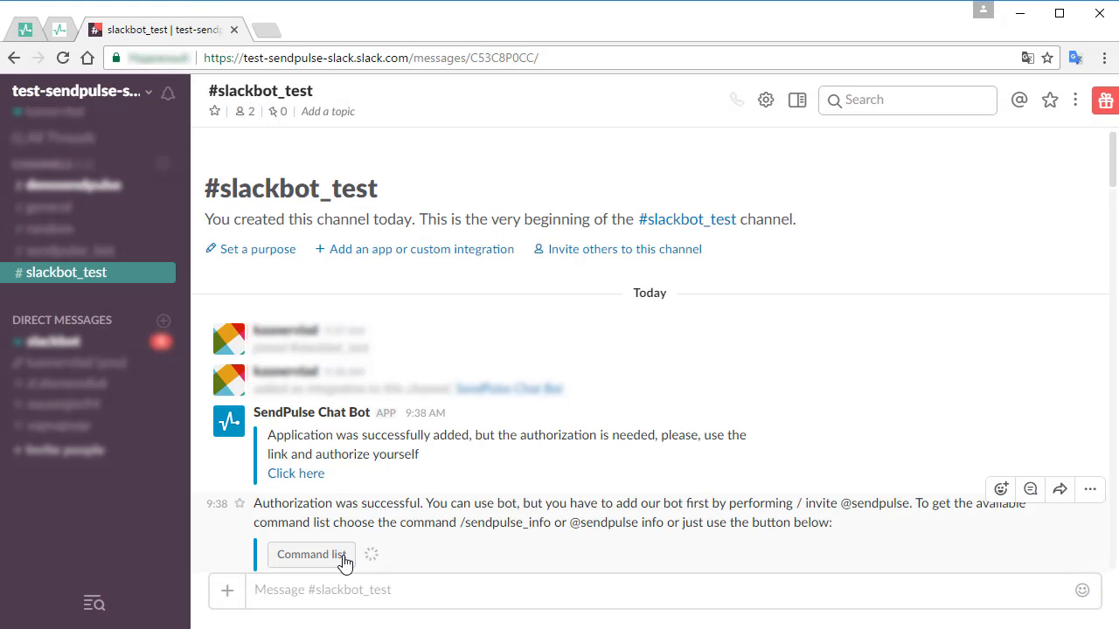
Request the bot's command list and review the paginated campaign list with recipient counts
click(311, 554)
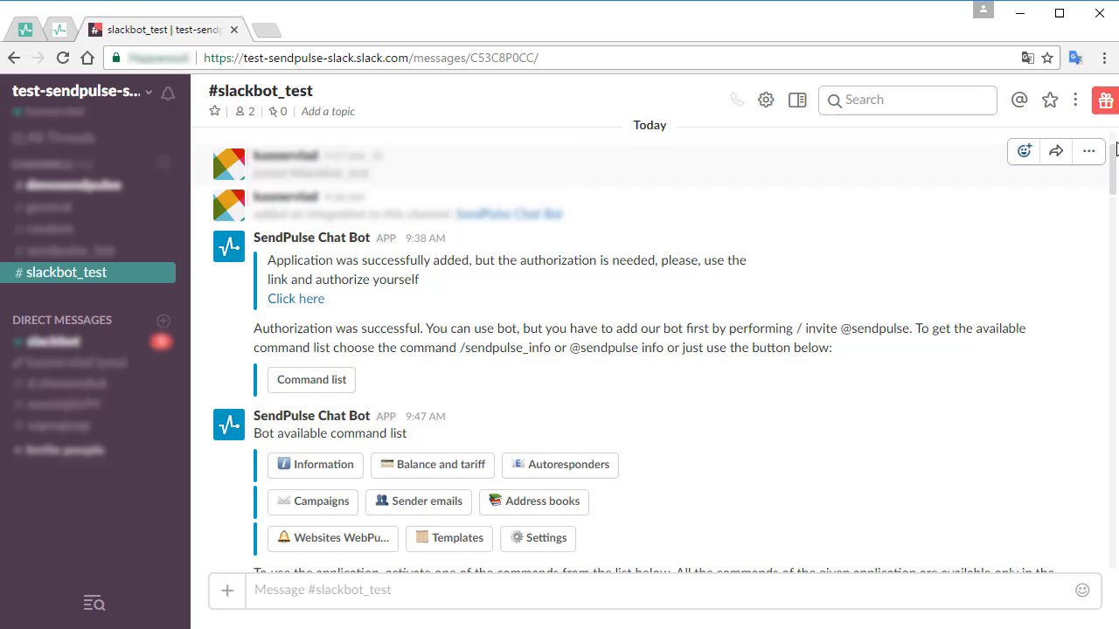
scroll(down, 3)
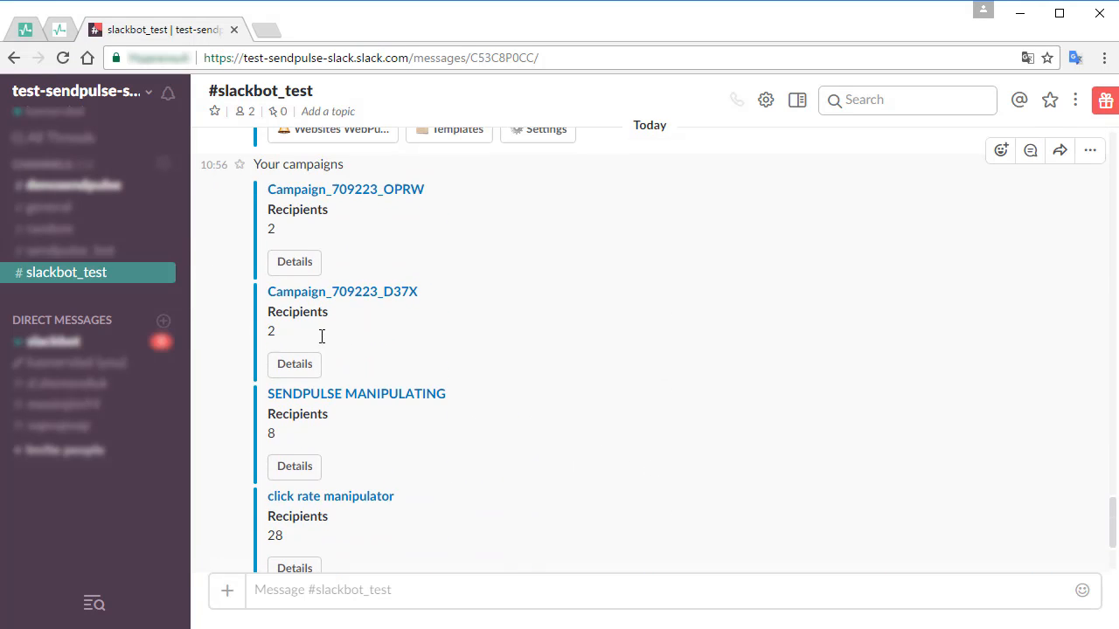
scroll(down, 3)
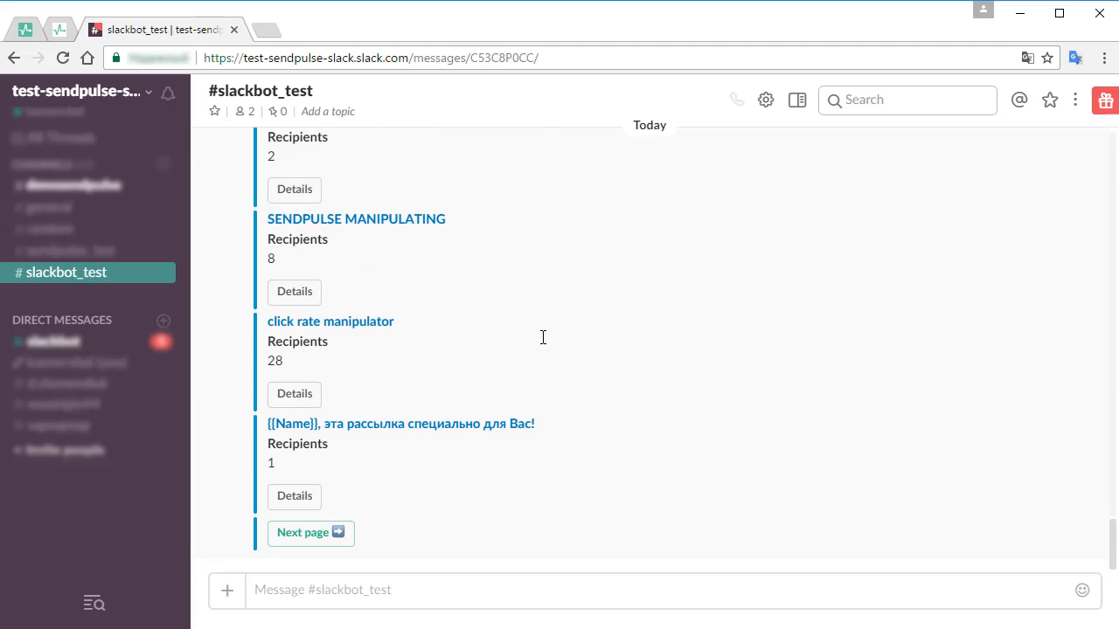